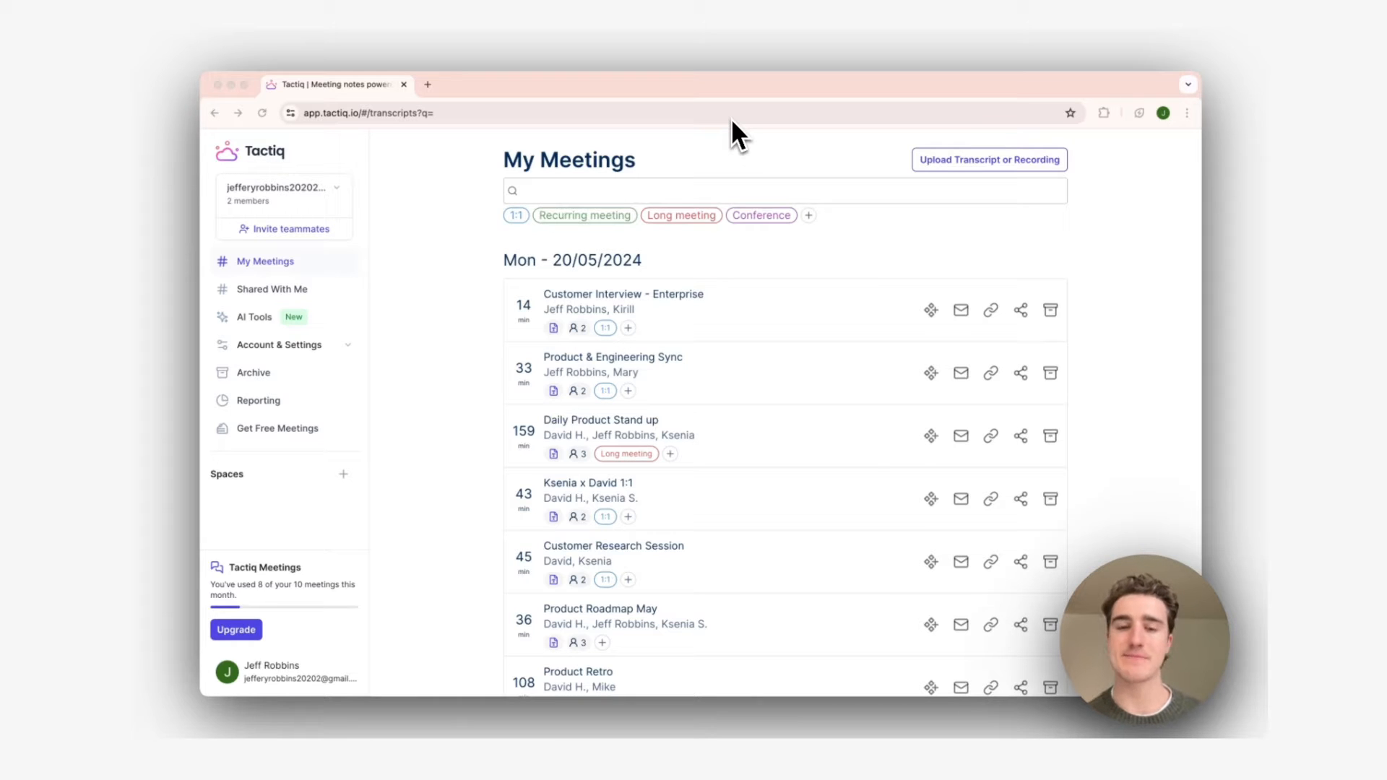
{"action": "mouse_move", "coordinate": [717, 301]}
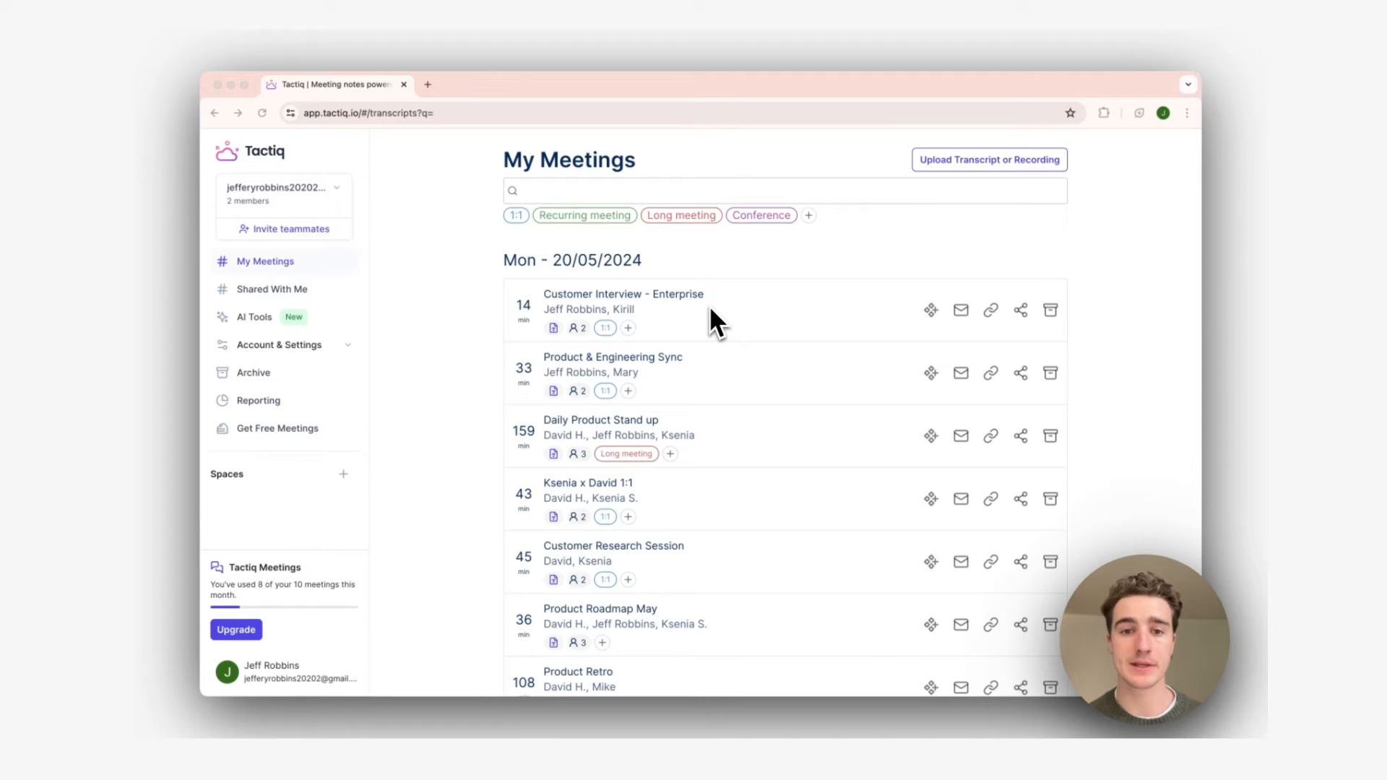
- Scroll through My Meetings to reach a meeting's Add to space option and start creating a space
{"action": "scroll", "scroll_direction": "down", "scroll_amount": 3}
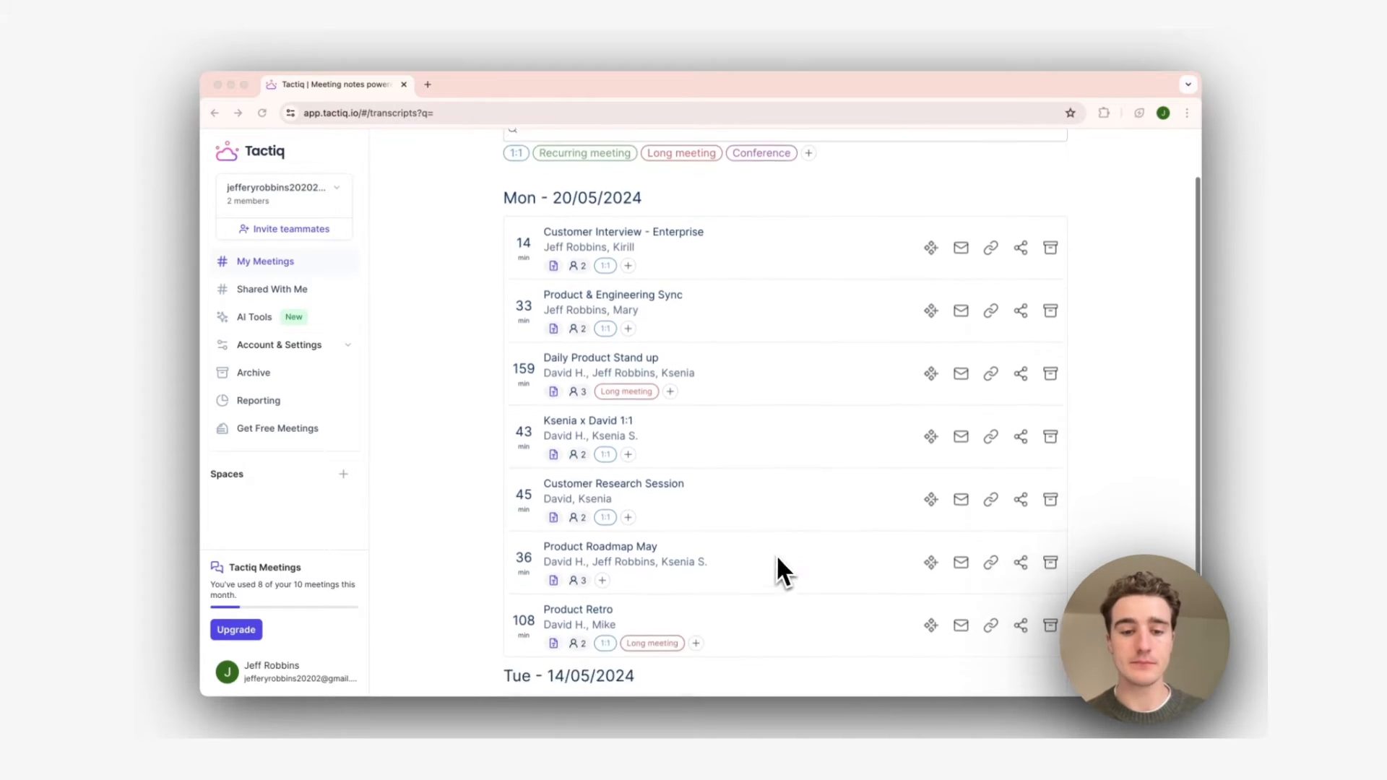
{"action": "scroll", "scroll_direction": "down", "scroll_amount": 3}
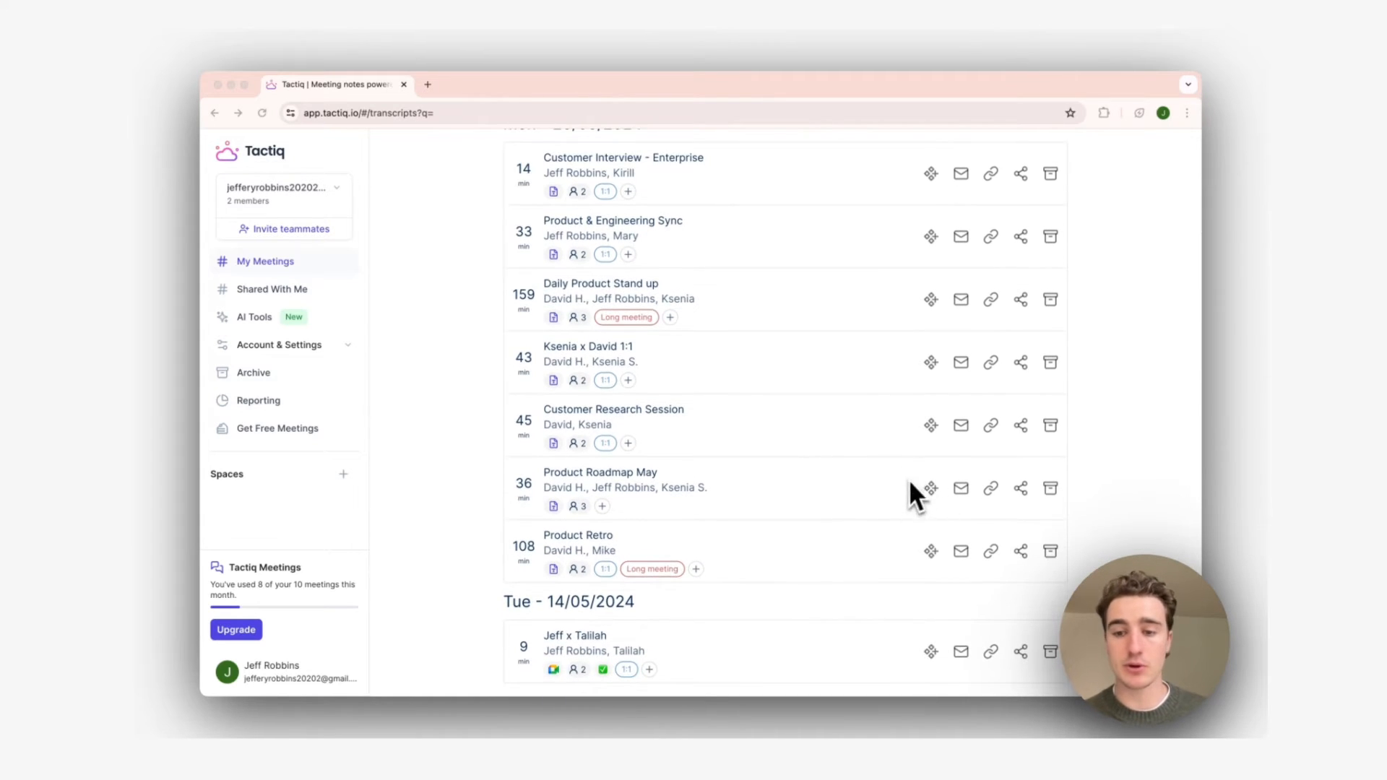
{"action": "mouse_move", "coordinate": [946, 507]}
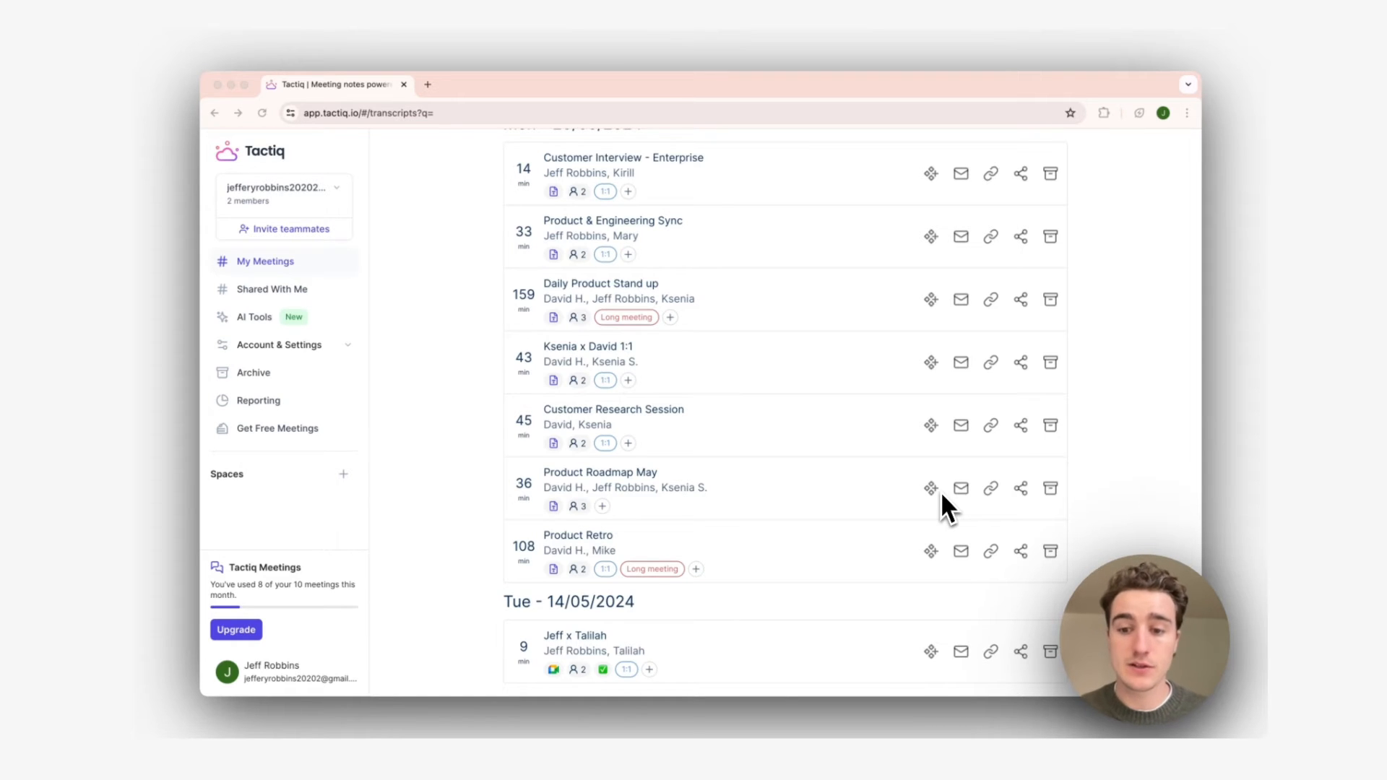
{"action": "scroll", "scroll_direction": "down", "scroll_amount": 3}
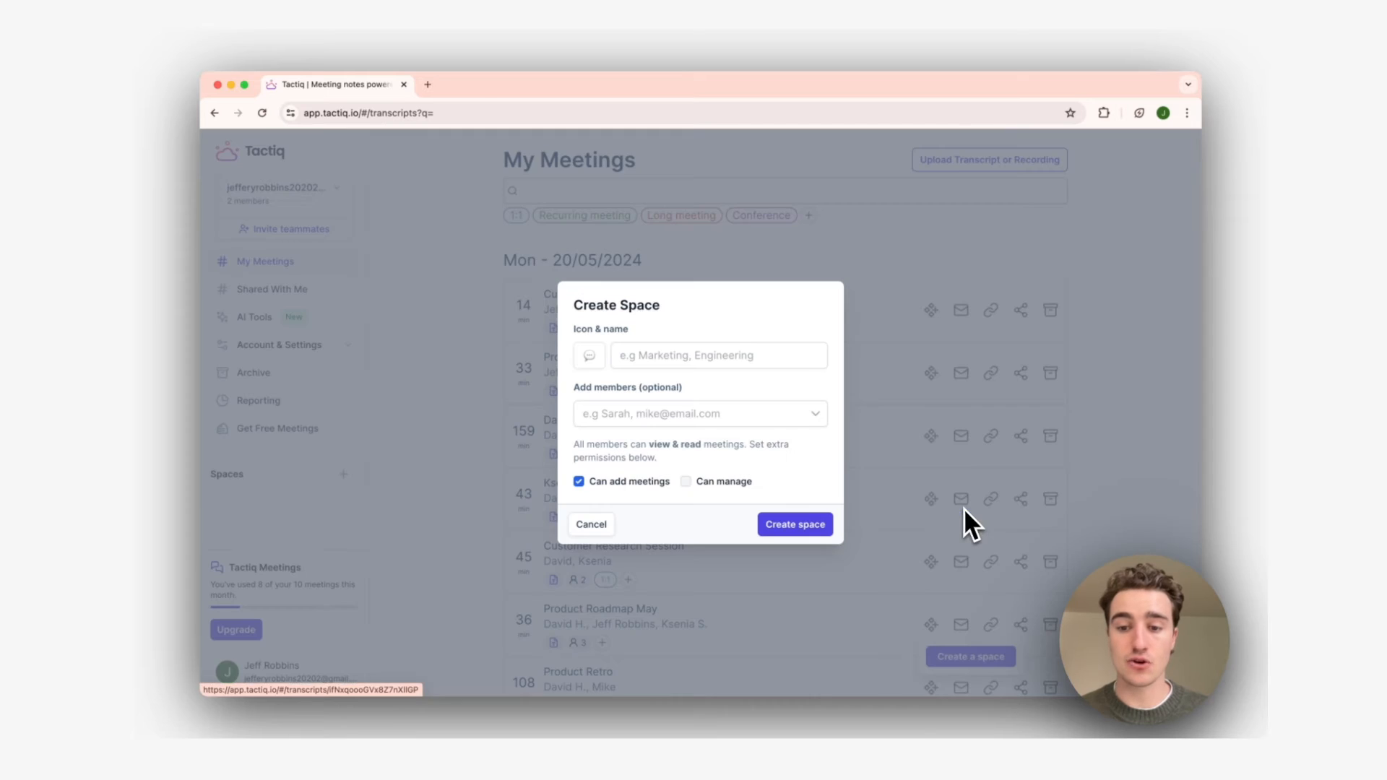
- Name the space 'Product Team', add a teammate as a member, and create it
{"action": "type", "text": "Product Team"}
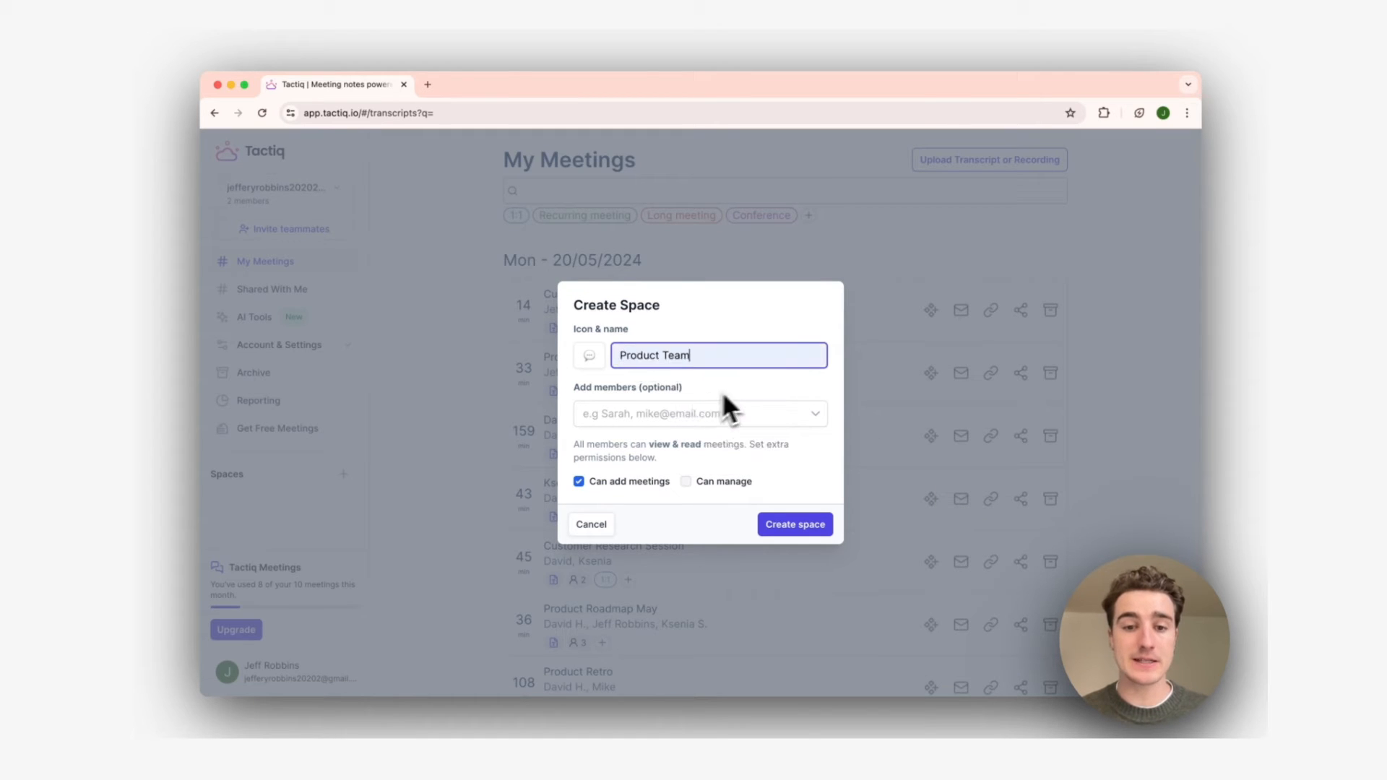
{"action": "type", "text": "t"}
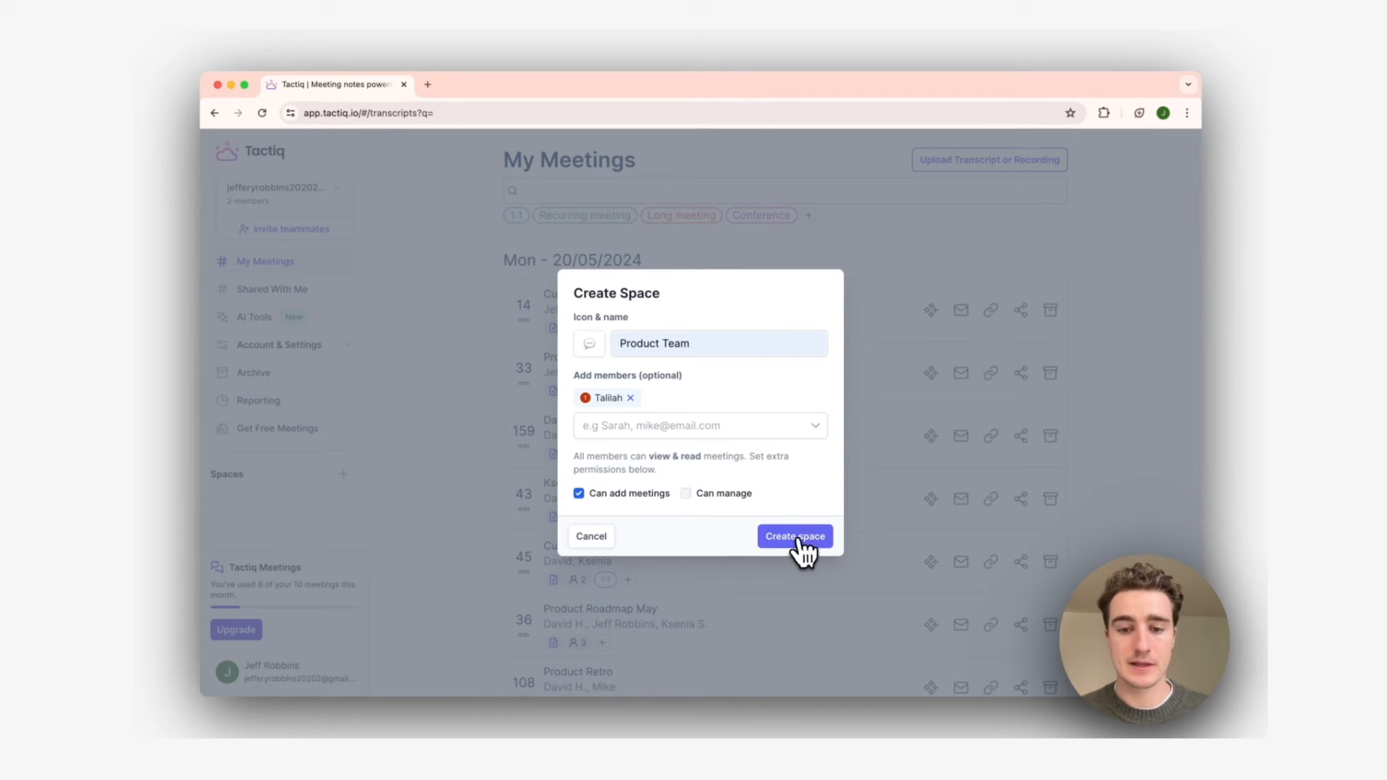
{"action": "left_click", "coordinate": [794, 536]}
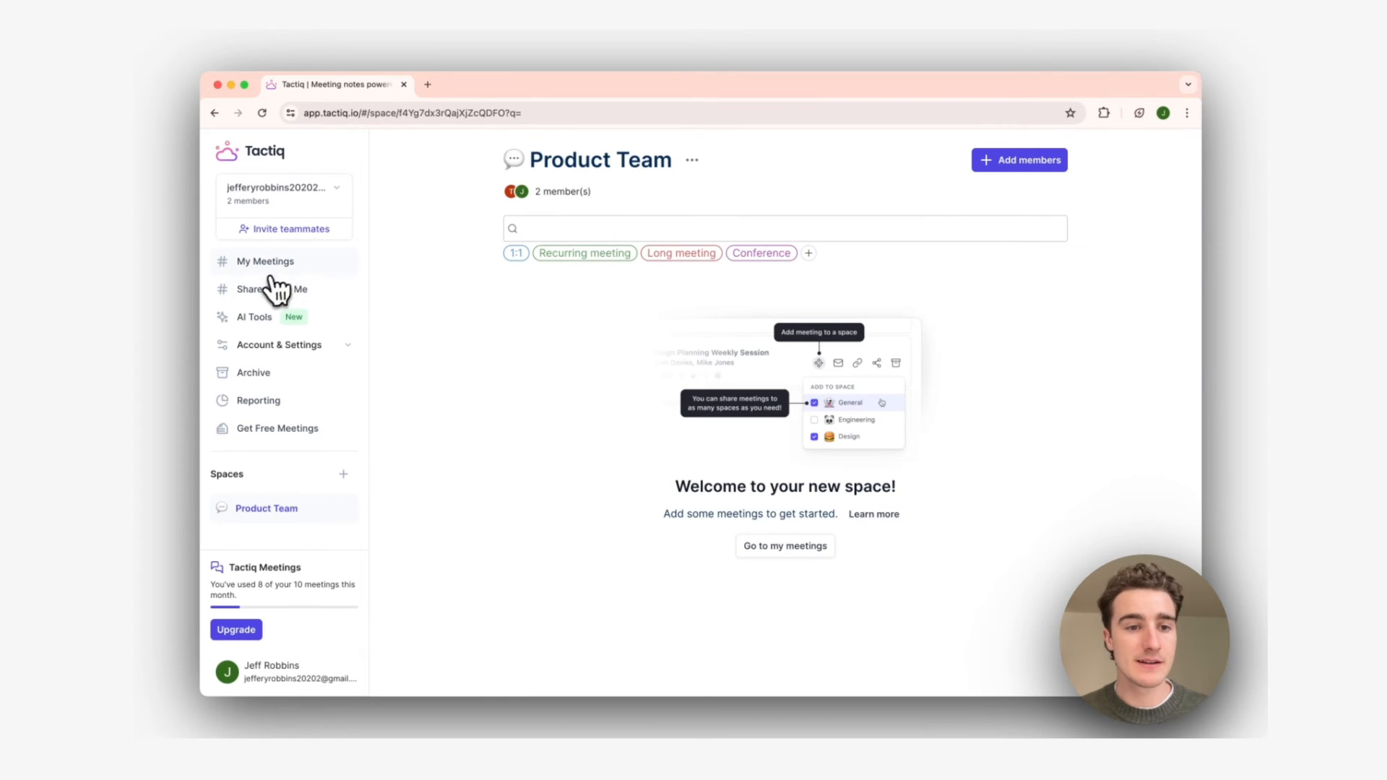
- Add Product & Engineering Sync and Product Retro to Product Team from My Meetings and view the space
{"action": "left_click", "coordinate": [264, 261]}
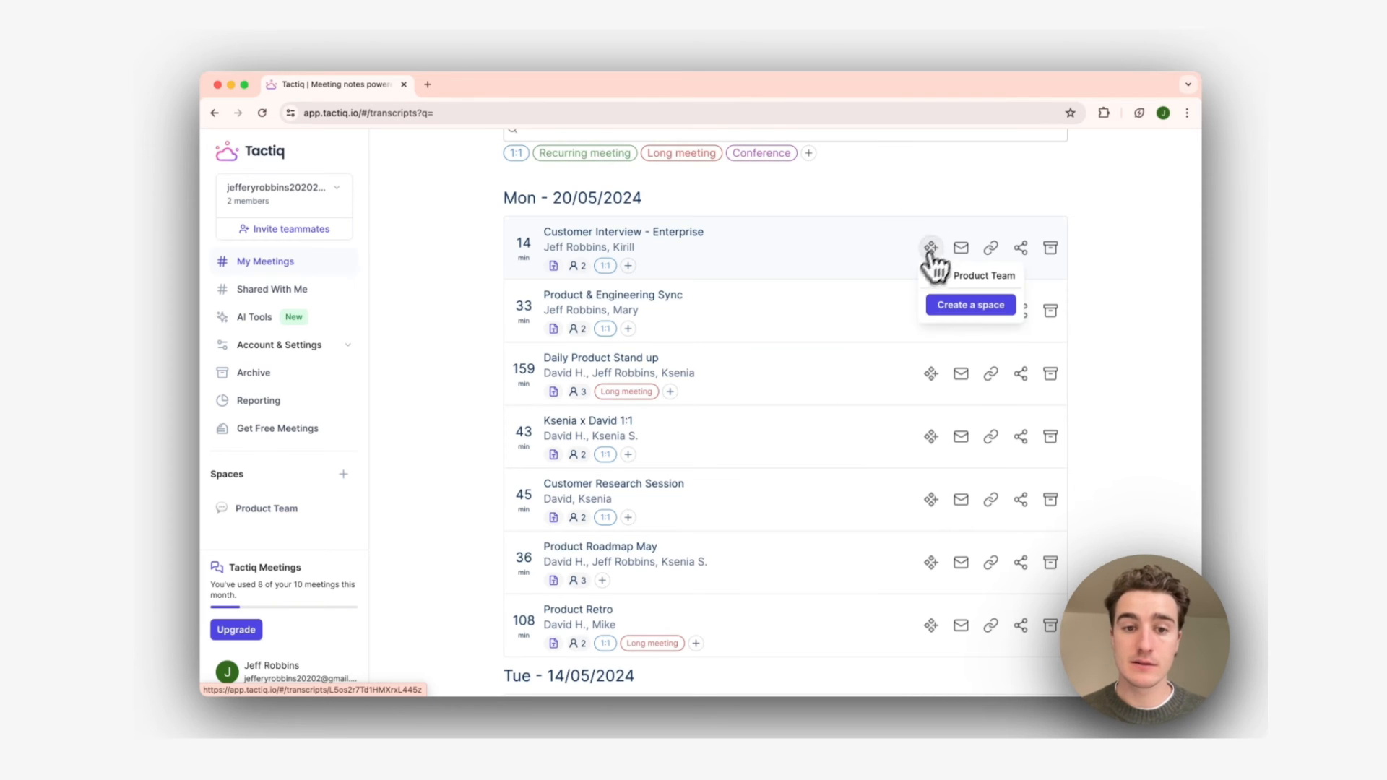
{"action": "mouse_move", "coordinate": [929, 310]}
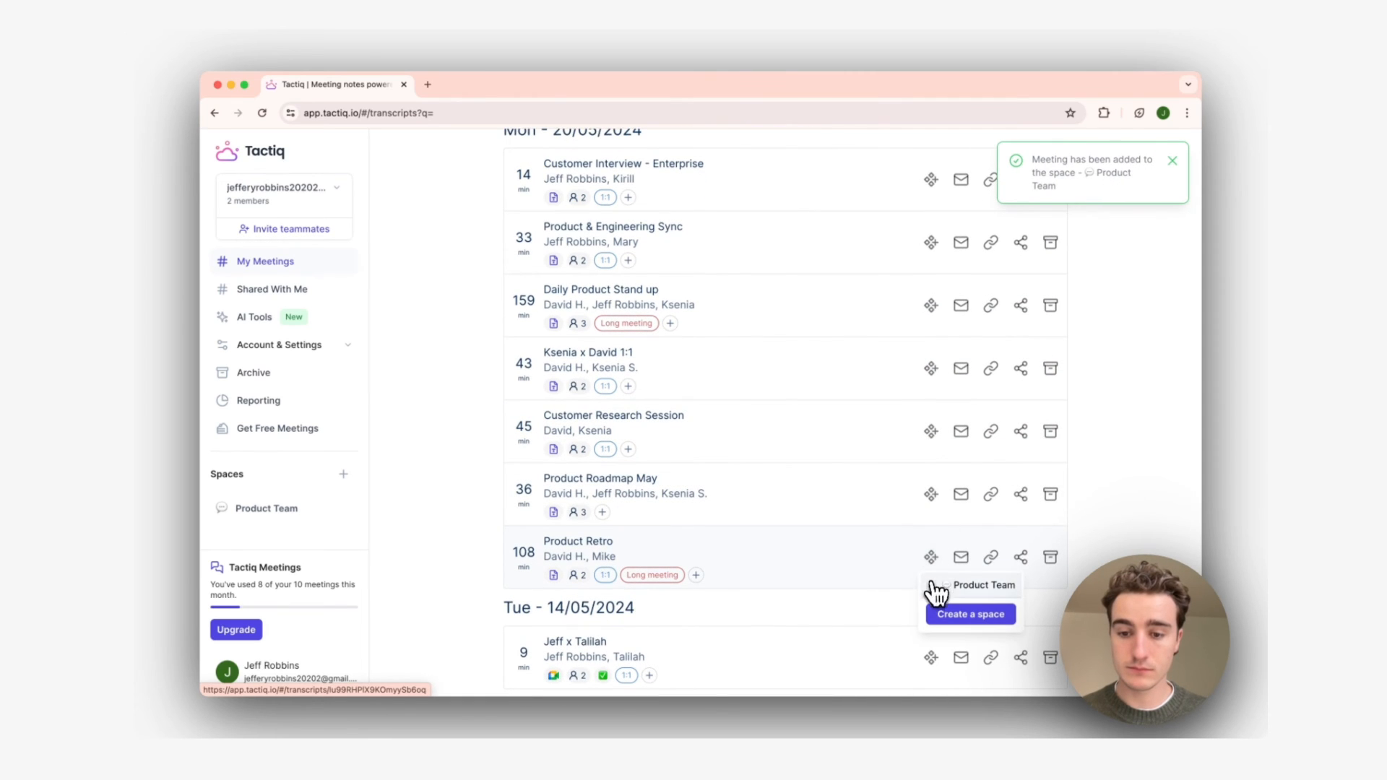
{"action": "left_click", "coordinate": [264, 507]}
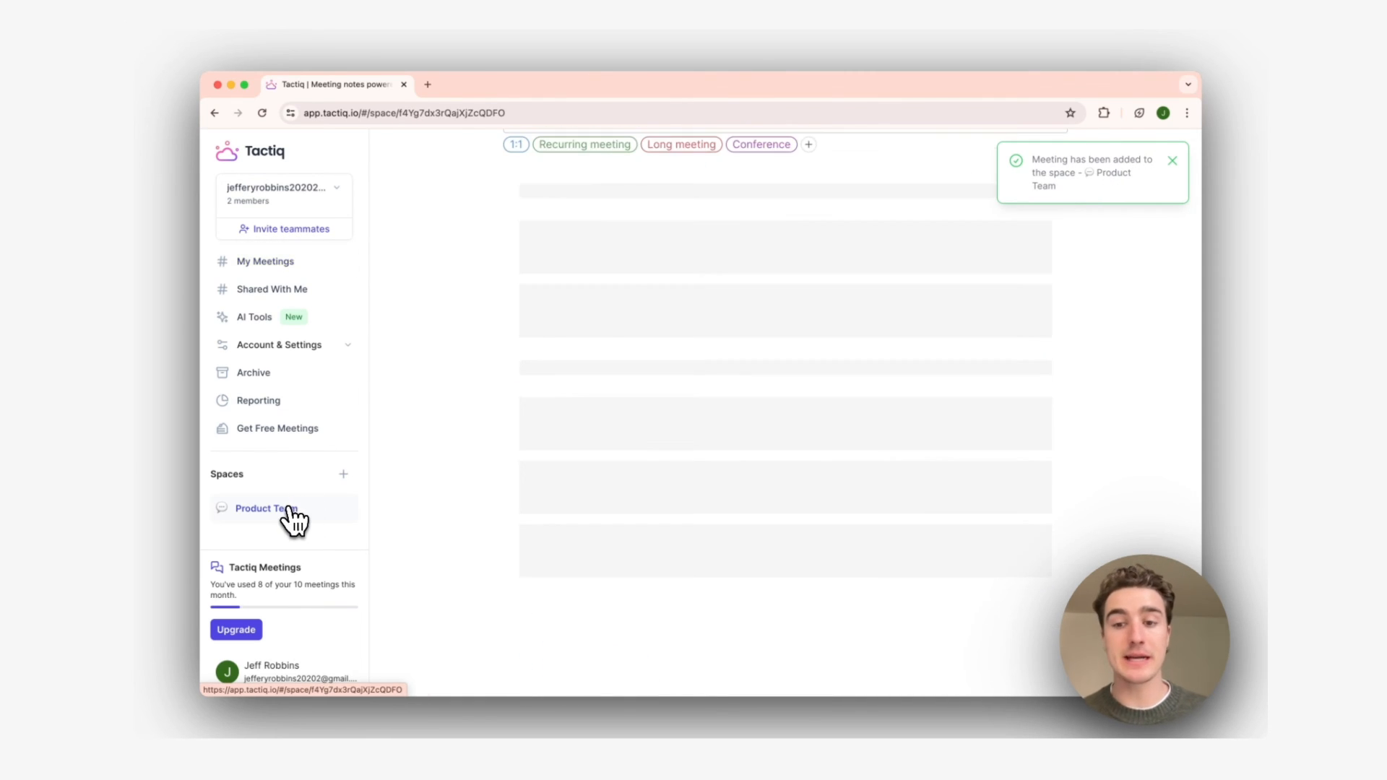
{"action": "left_click", "coordinate": [261, 507]}
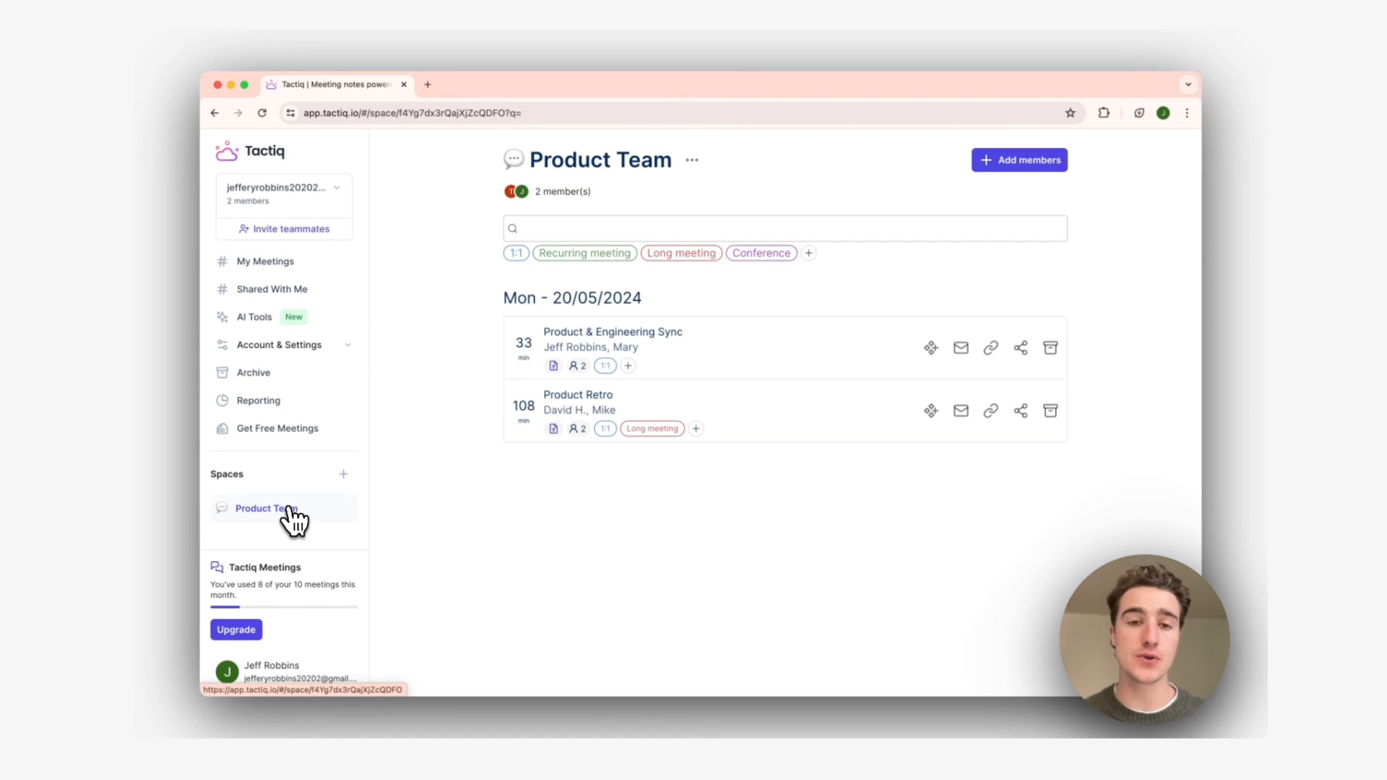